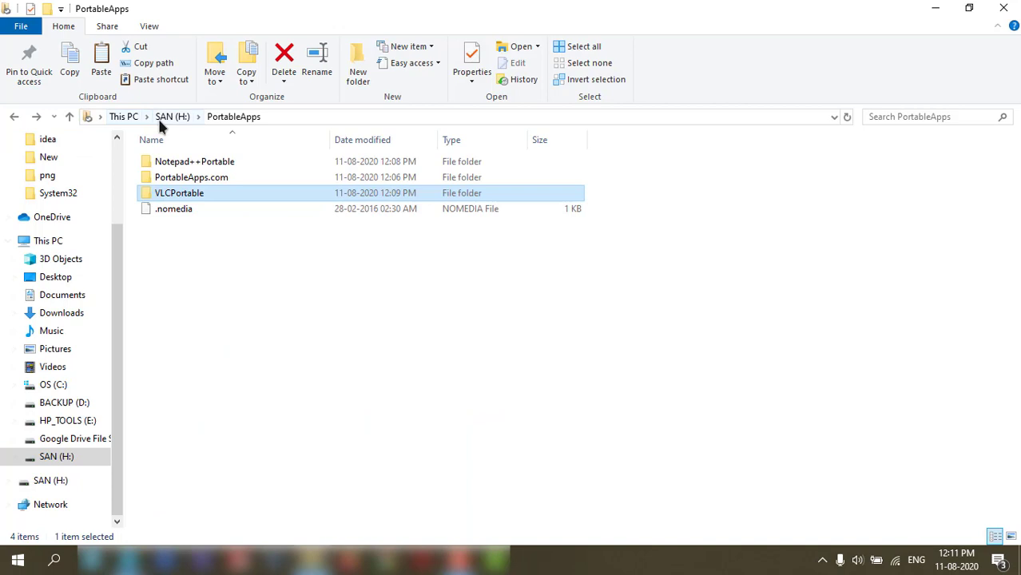
# Return to the SAN (H:) drive root showing Documents, PortableApps and Start.exe.
pyautogui.click(172, 117)
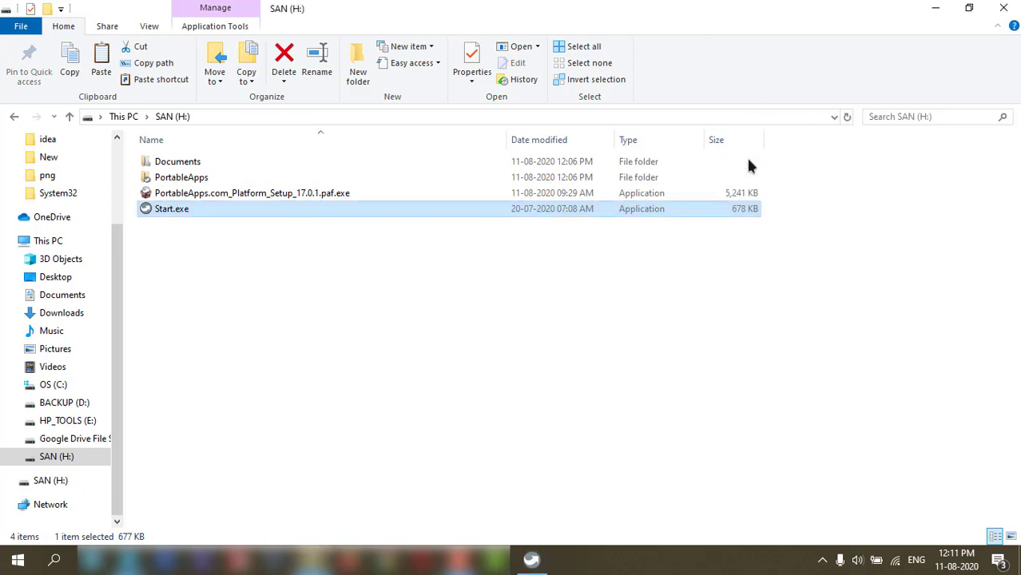